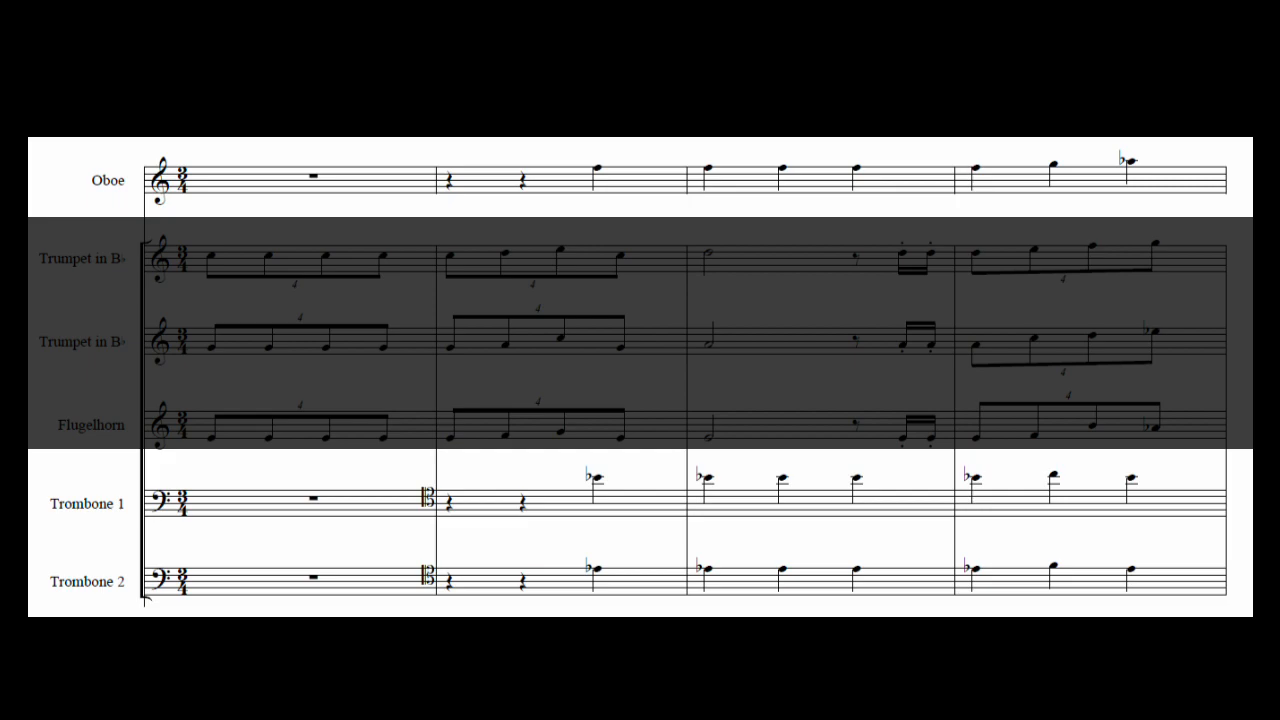
{"action": "scroll", "scroll_direction": "down", "scroll_amount": 3}
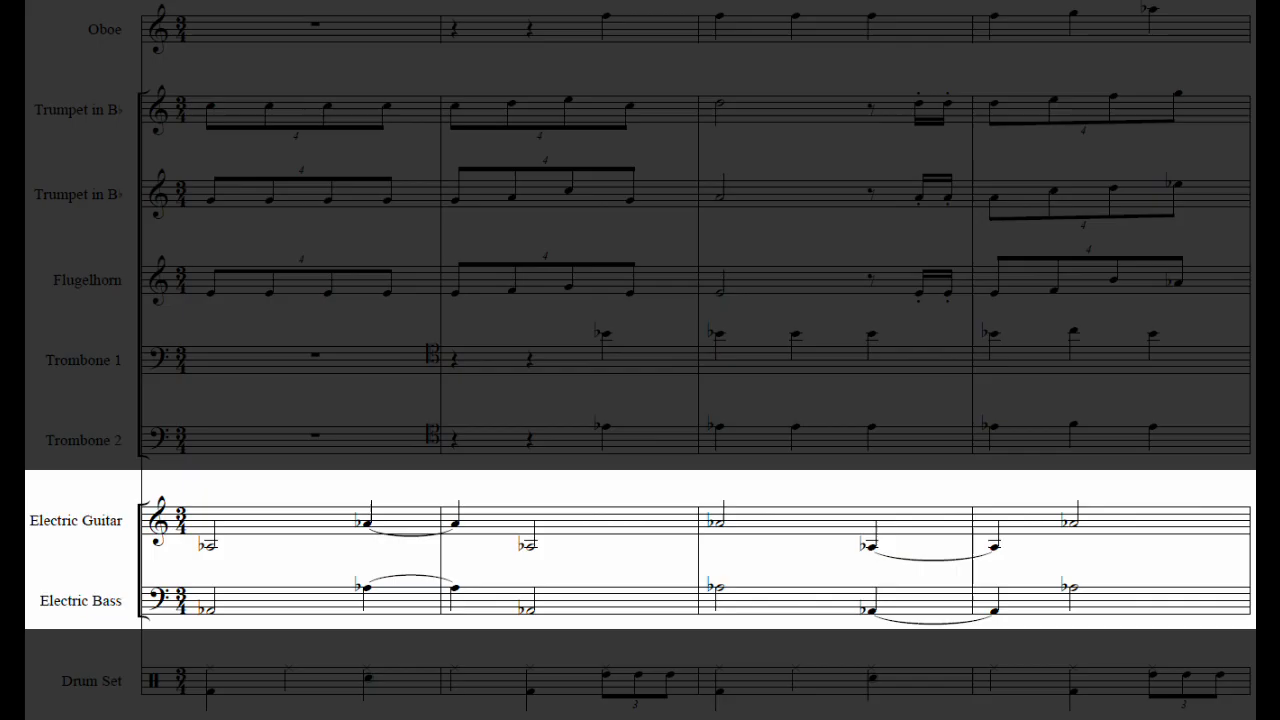